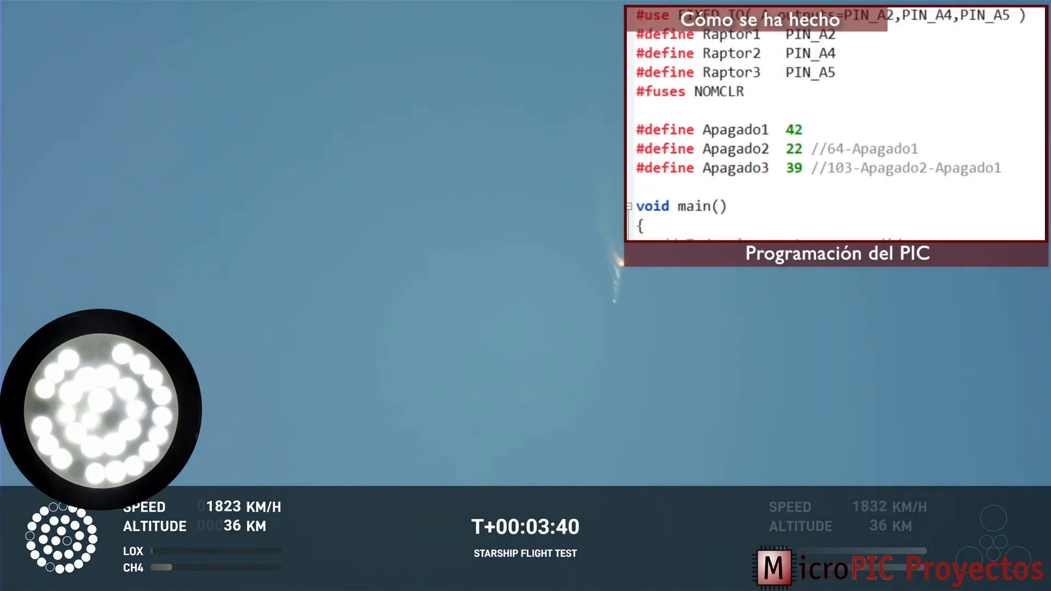
scroll("down", 3)
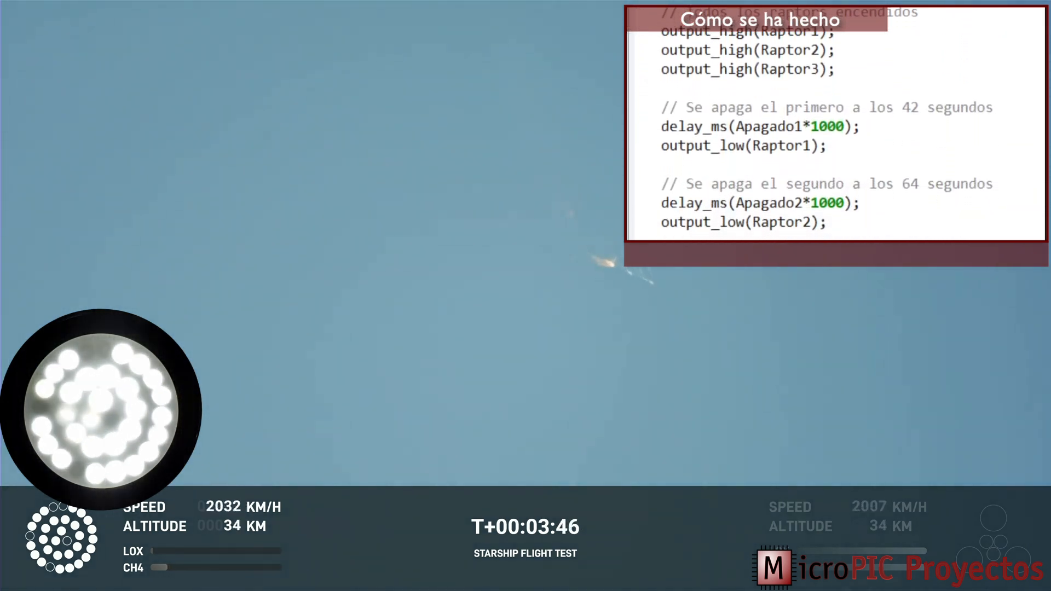
scroll("down", 3)
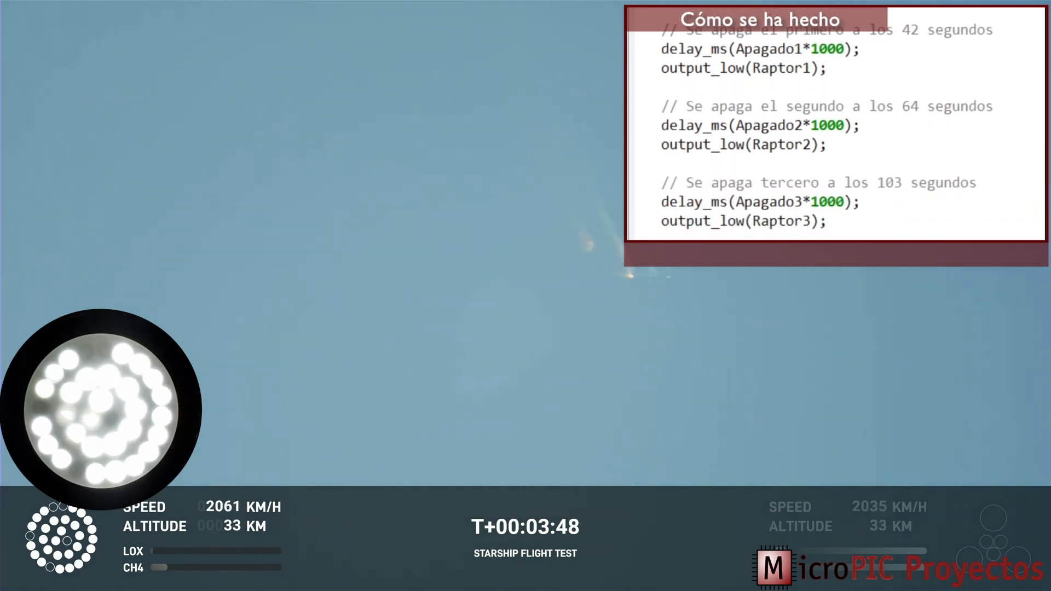